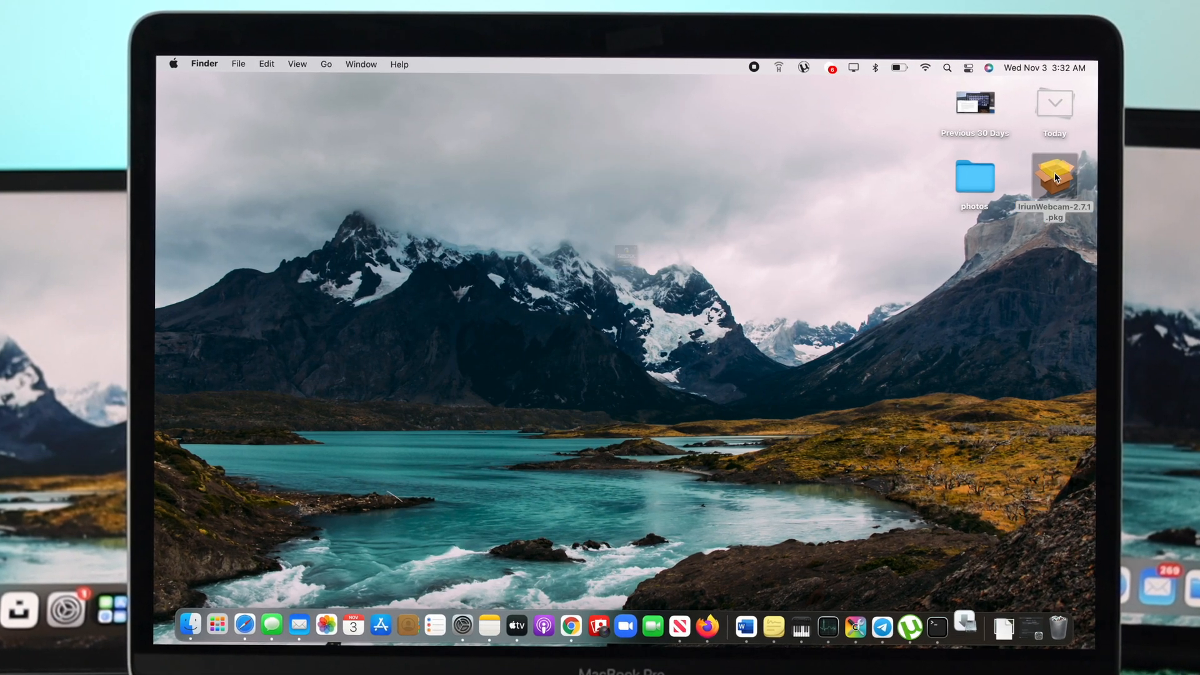
Try repeatedly to open the IriunWebcam package, dismissing each can't-be-opened warning.
double_click(1054, 172)
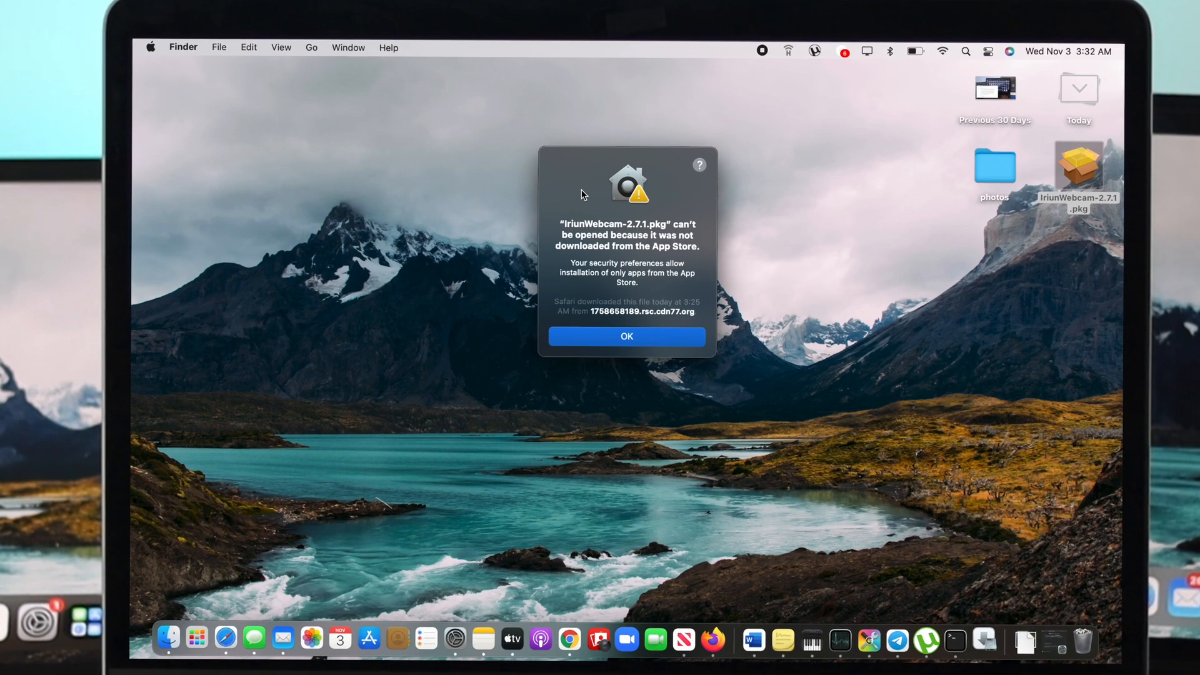
left_click(627, 336)
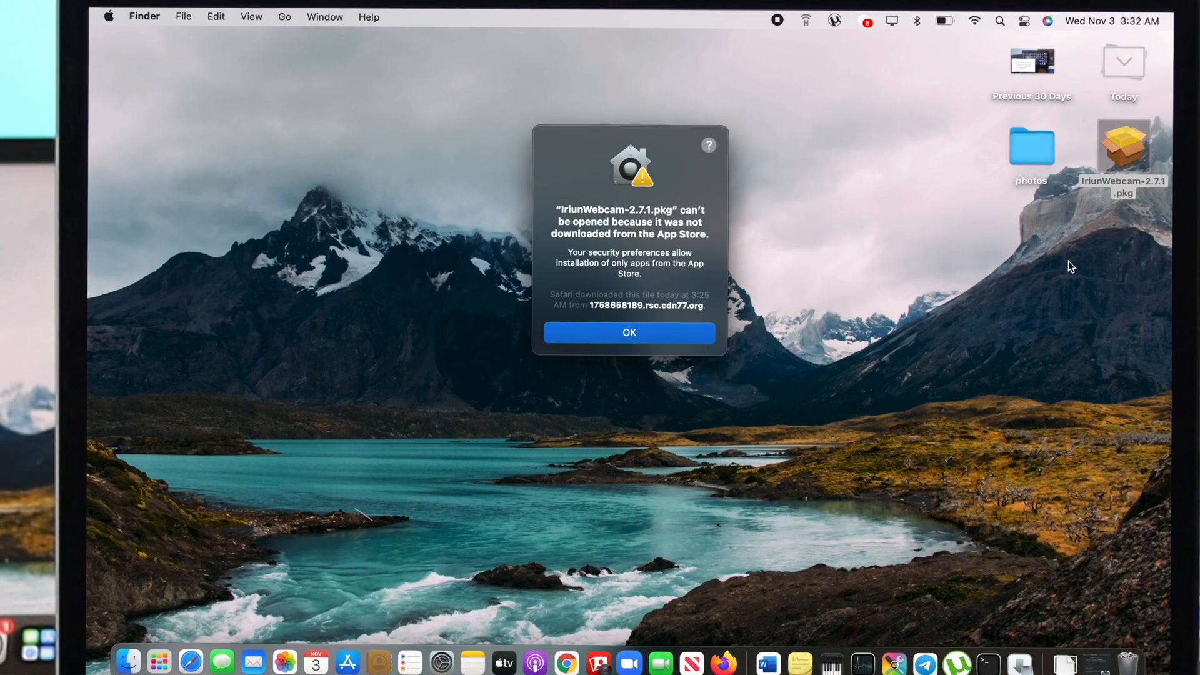
left_click(630, 332)
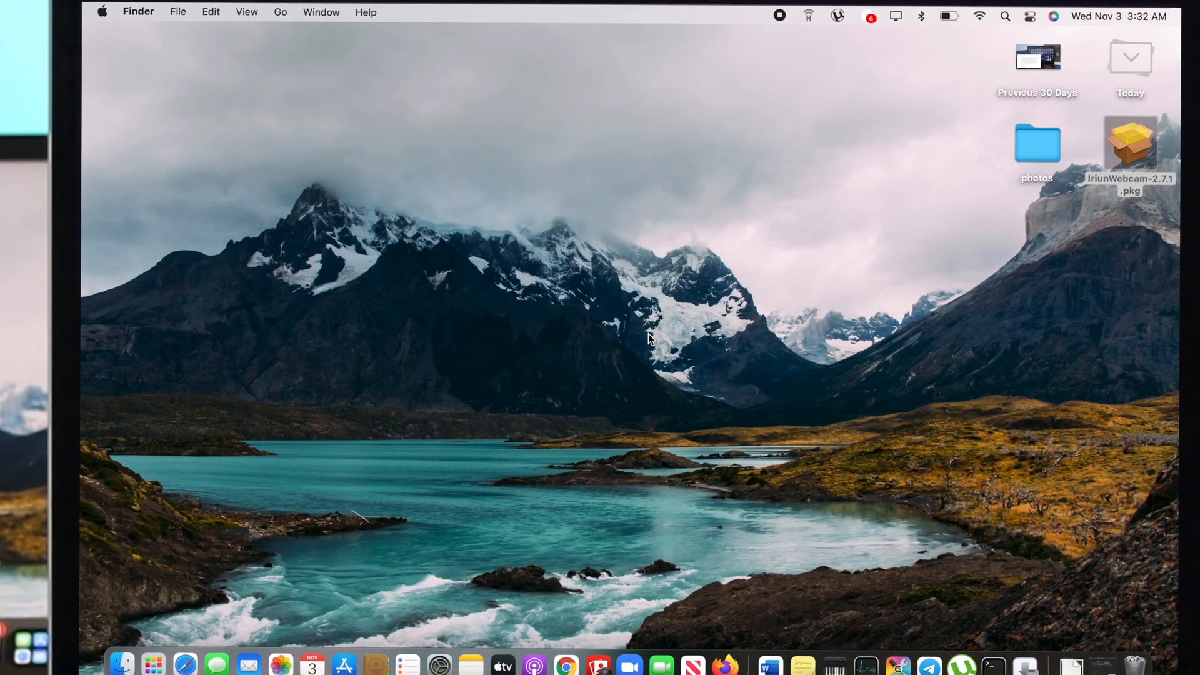
left_click(1129, 143)
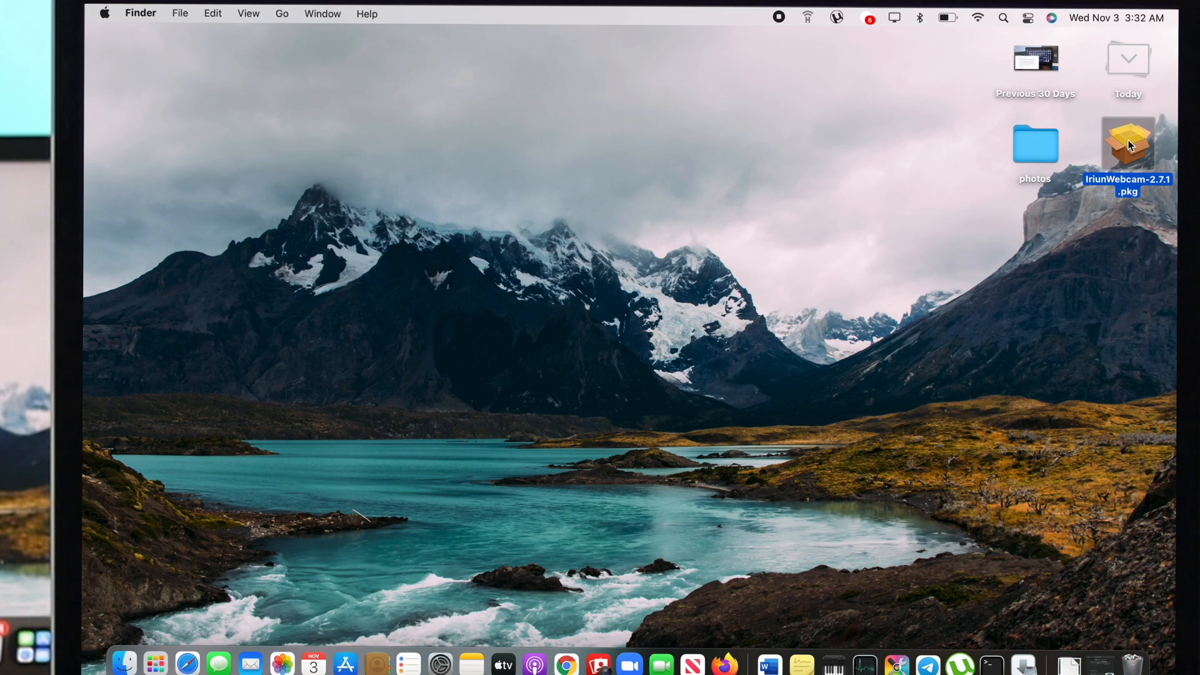
double_click(1128, 142)
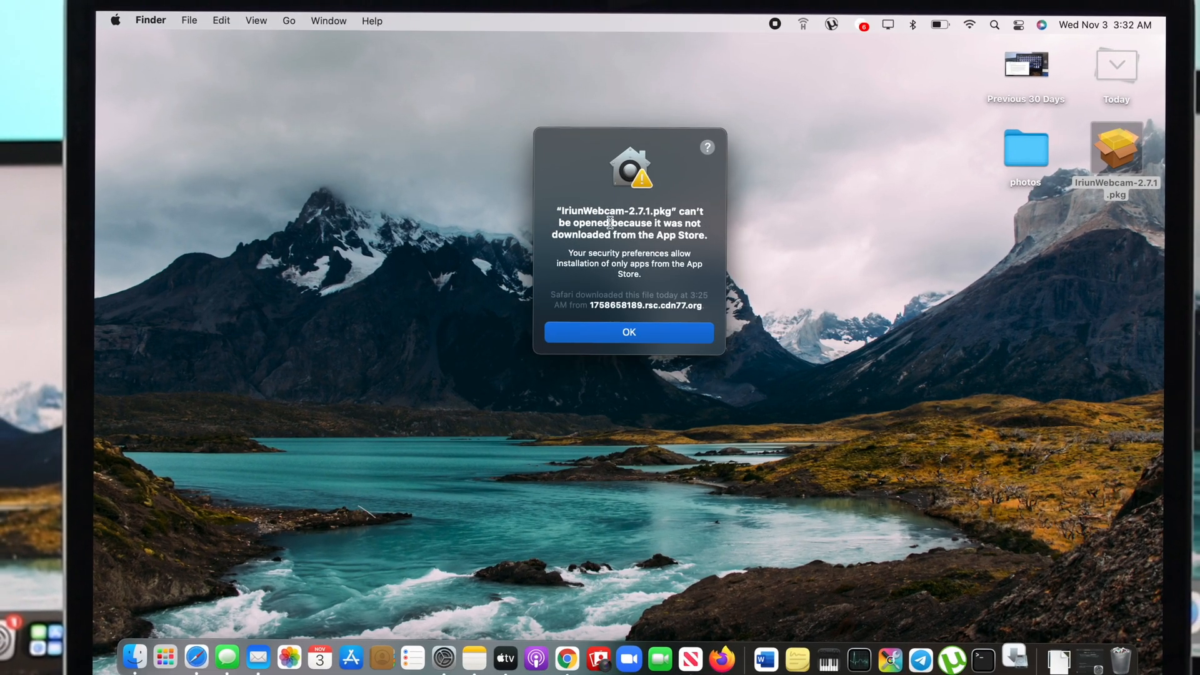
left_click(629, 331)
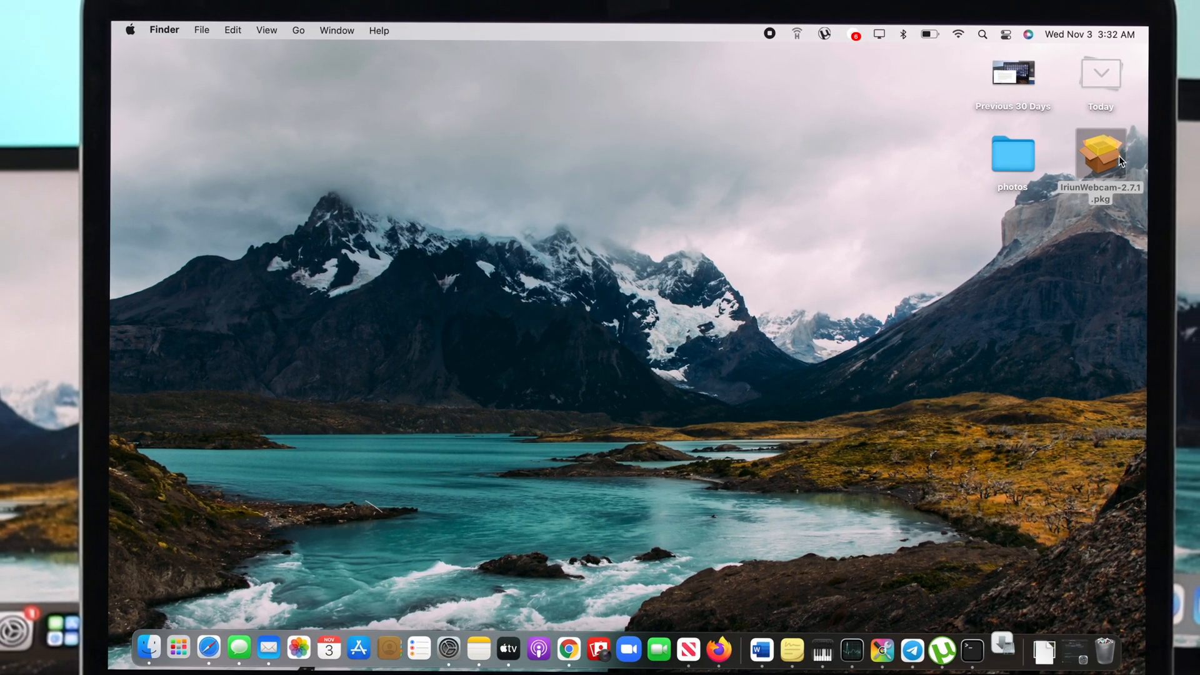
double_click(1101, 153)
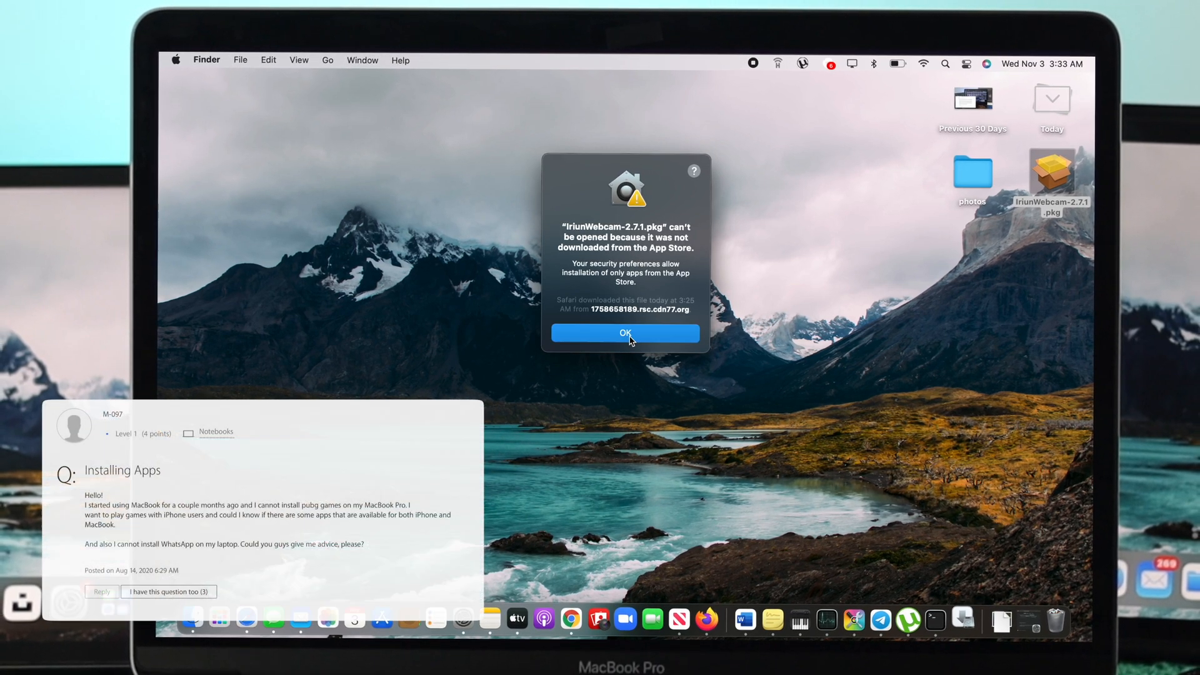
left_click(625, 333)
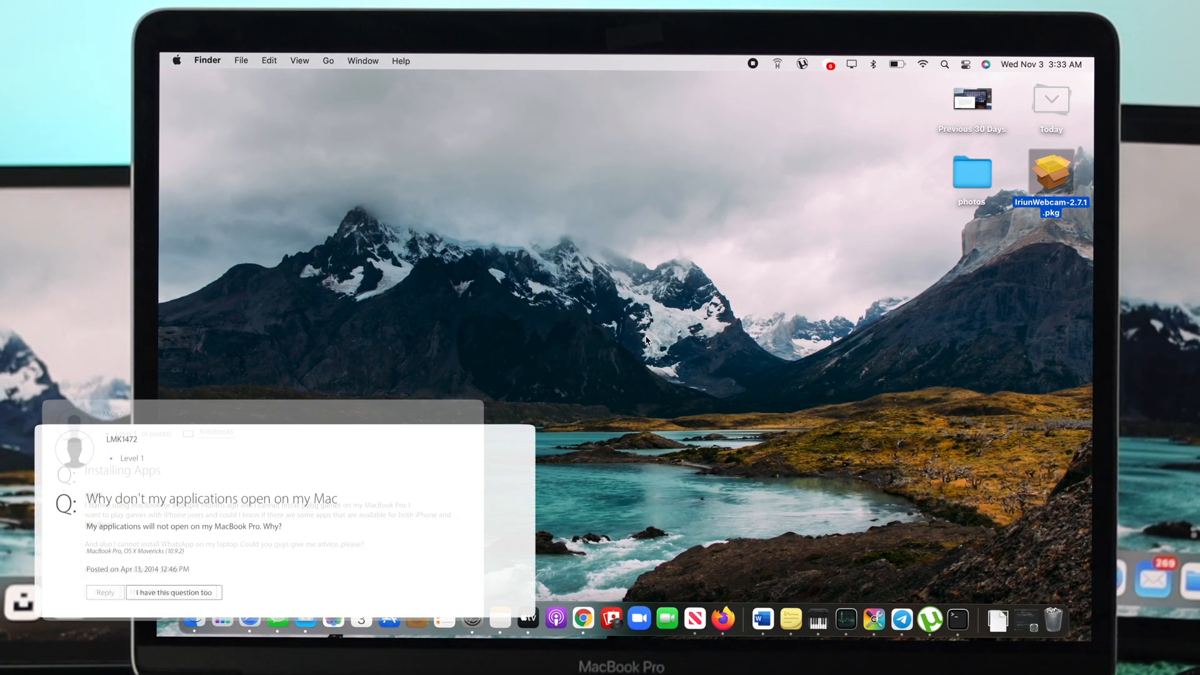
Launch the Iriun Webcam installer, pass the introduction and accept the license.
double_click(1051, 174)
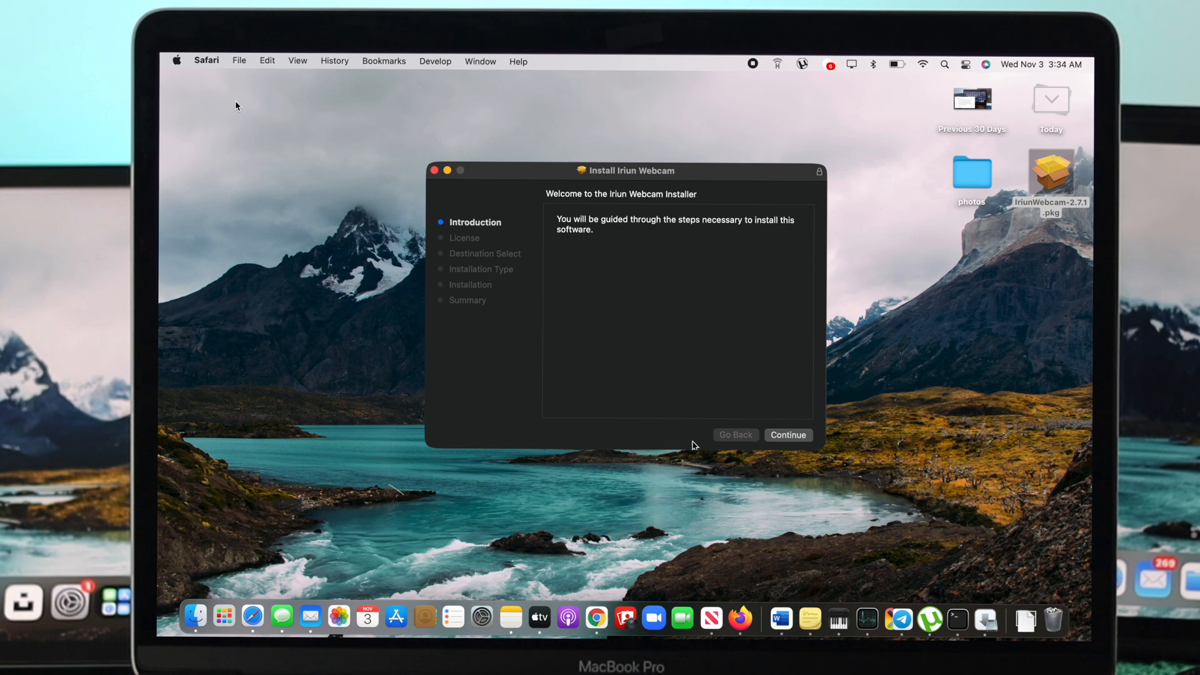
left_click(787, 435)
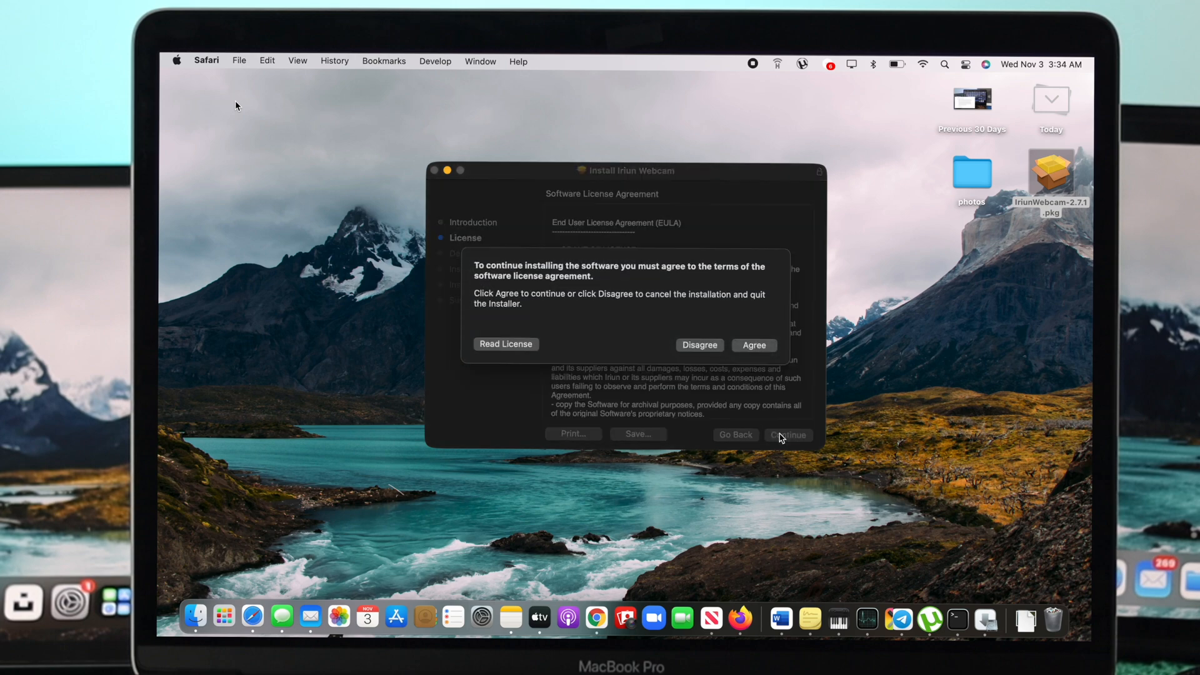
left_click(753, 345)
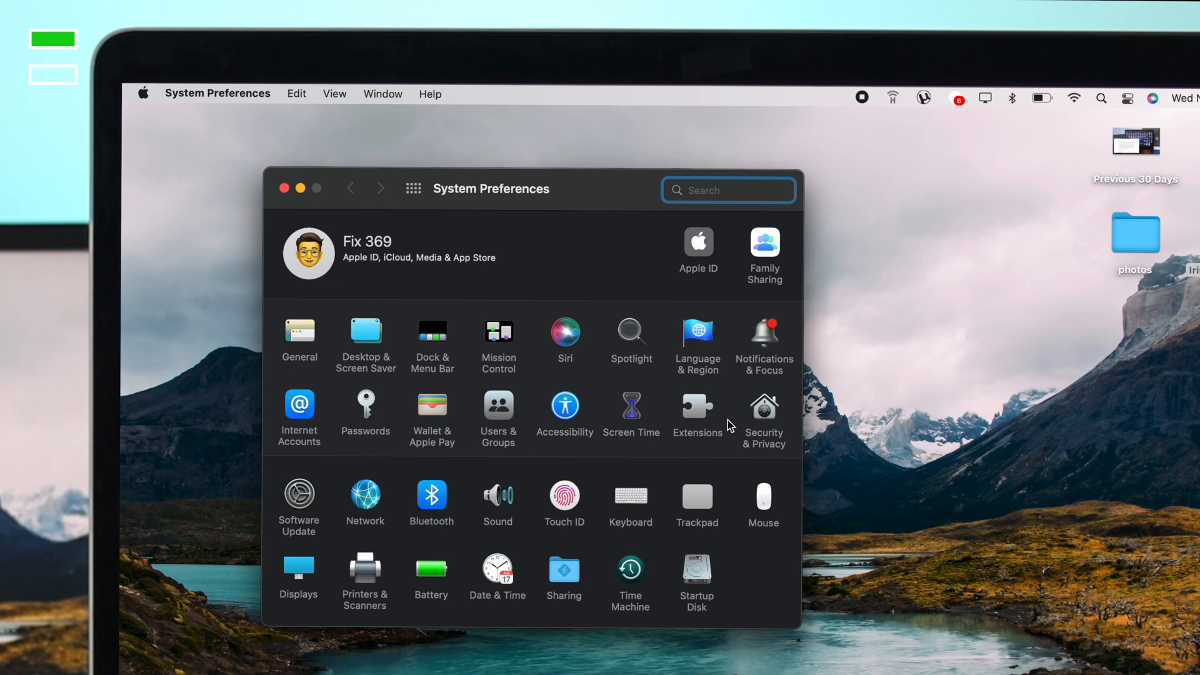
Show the Security & Privacy General tab with the IriunWebcam package reported as blocked.
left_click(763, 414)
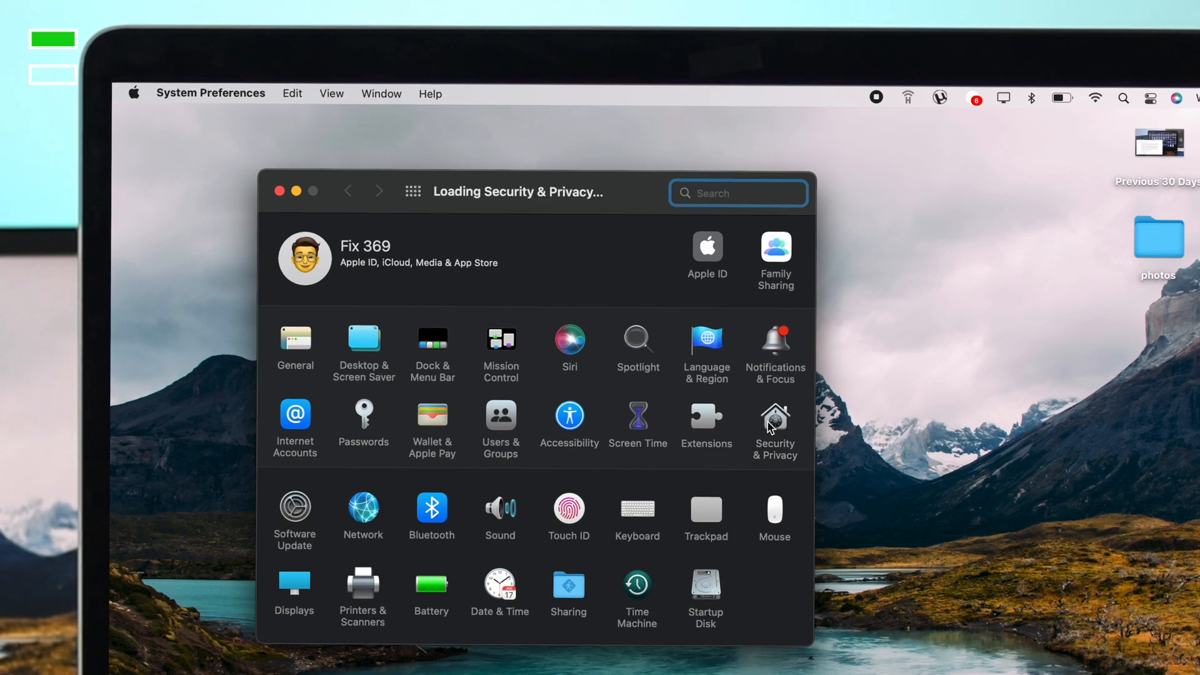
left_click(775, 417)
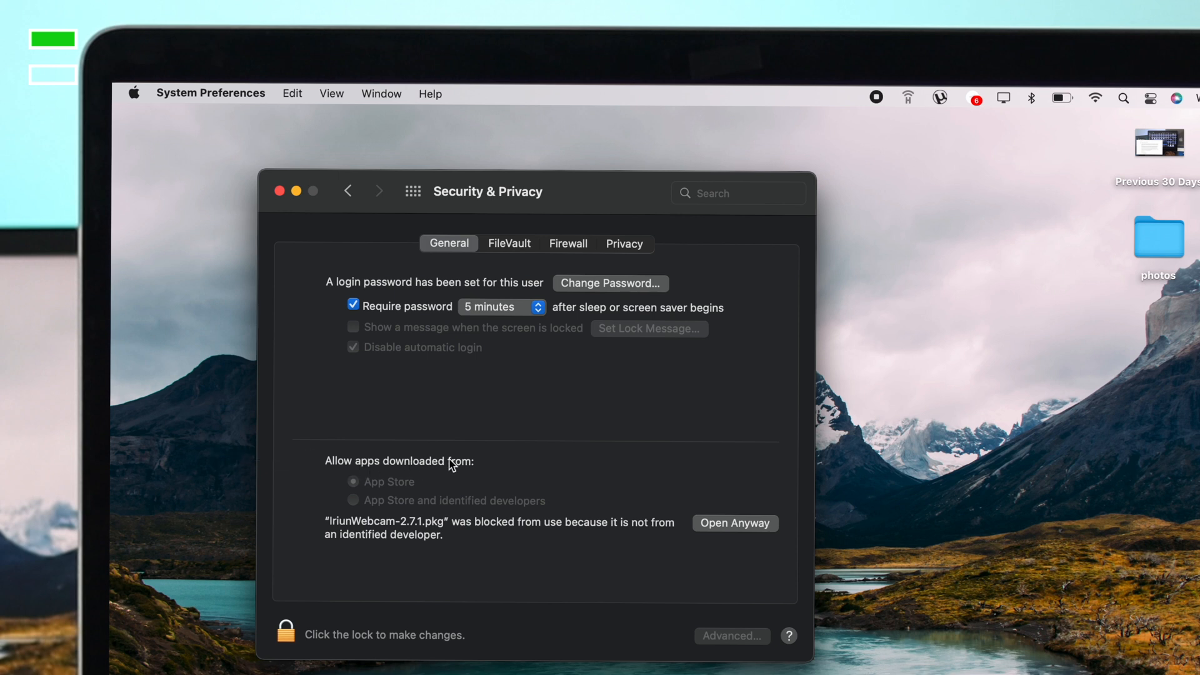
left_click(352, 501)
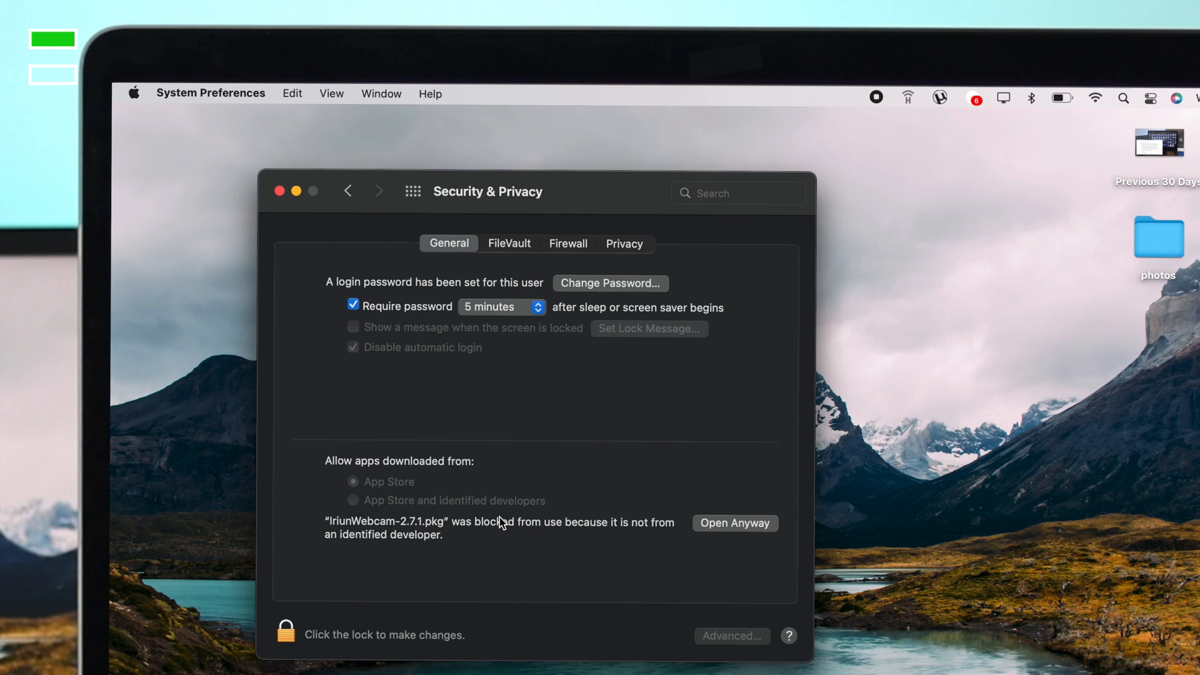
mouse_move(292, 627)
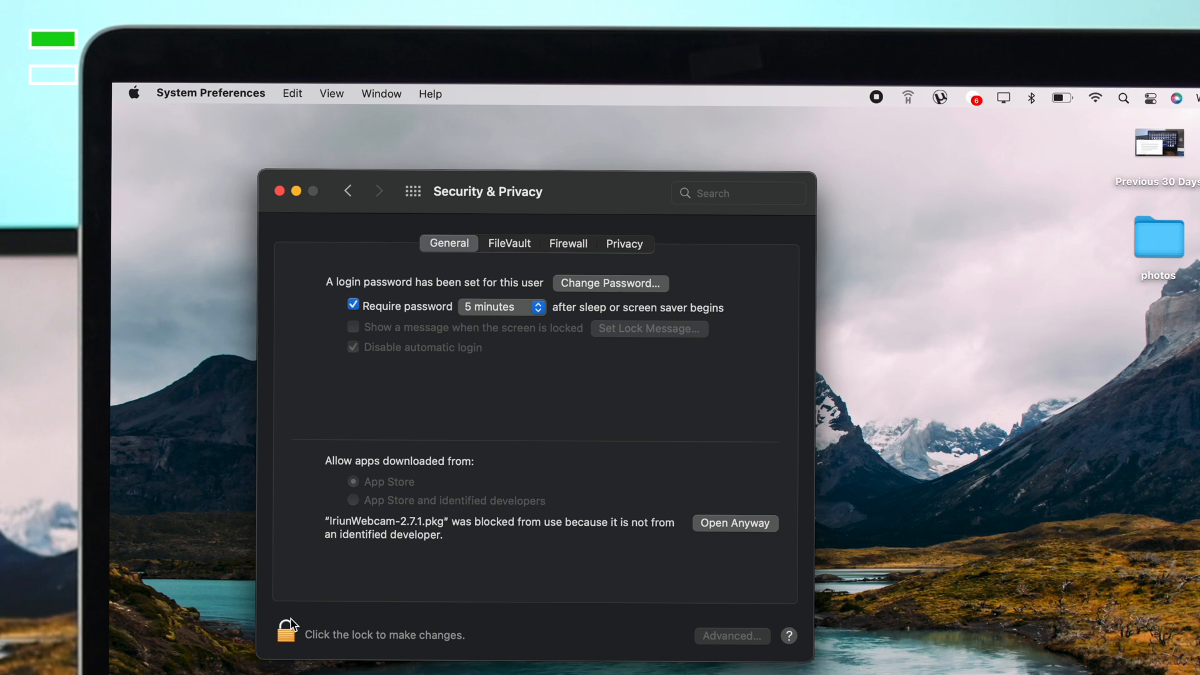
Unlock settings with the password, allow identified developers, and Open Anyway for IriunWebcam-2.7.1.pkg.
left_click(288, 634)
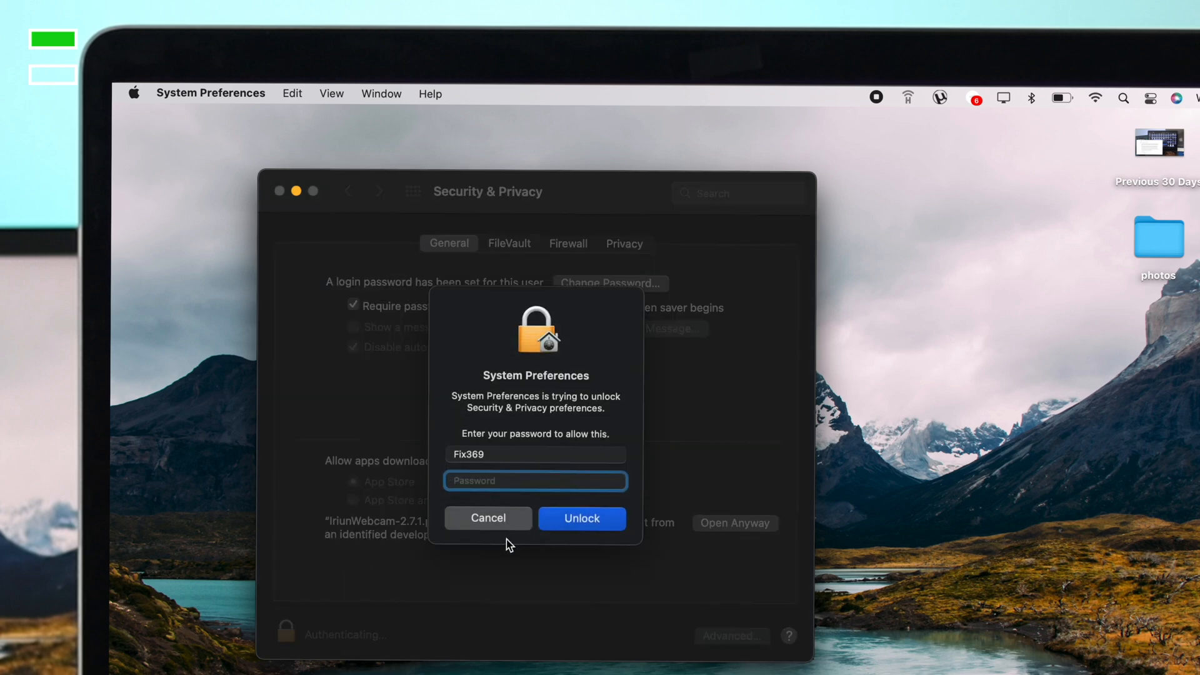
type("•")
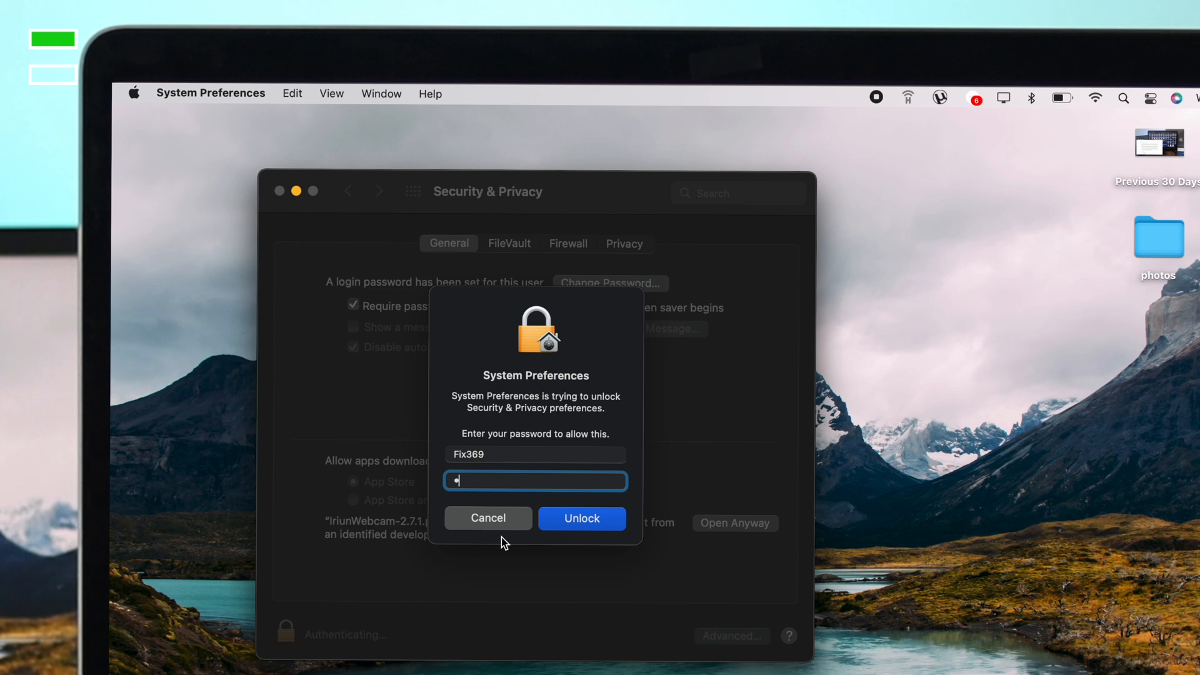
type("•••••")
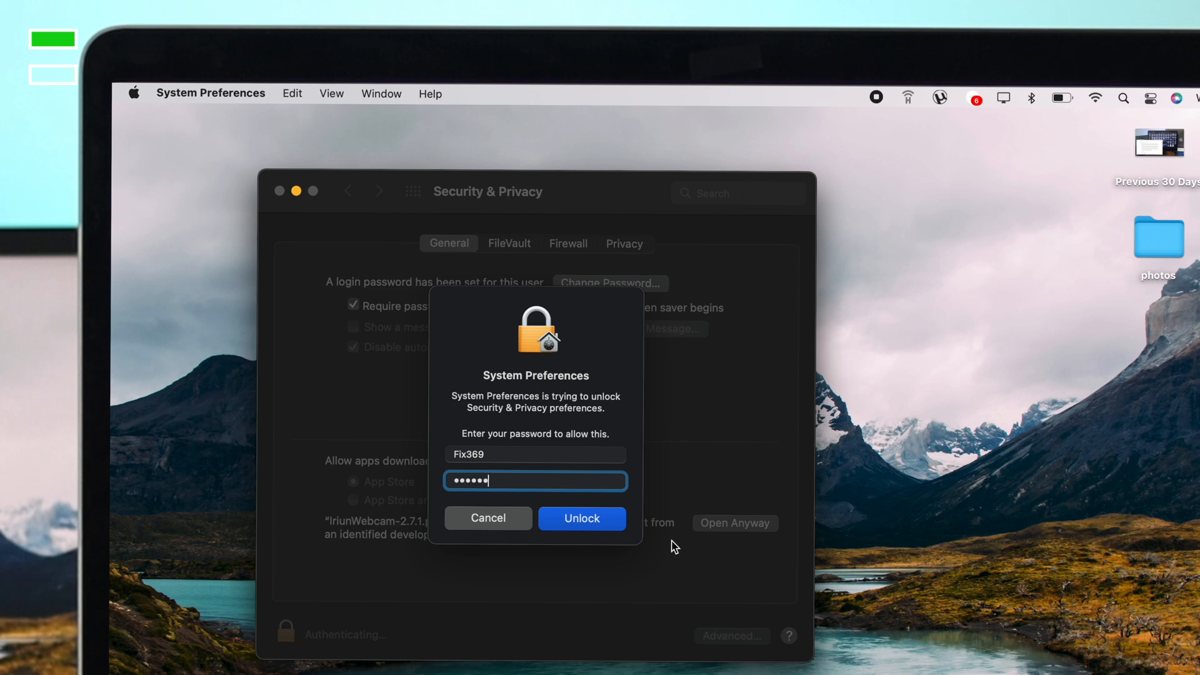
left_click(582, 518)
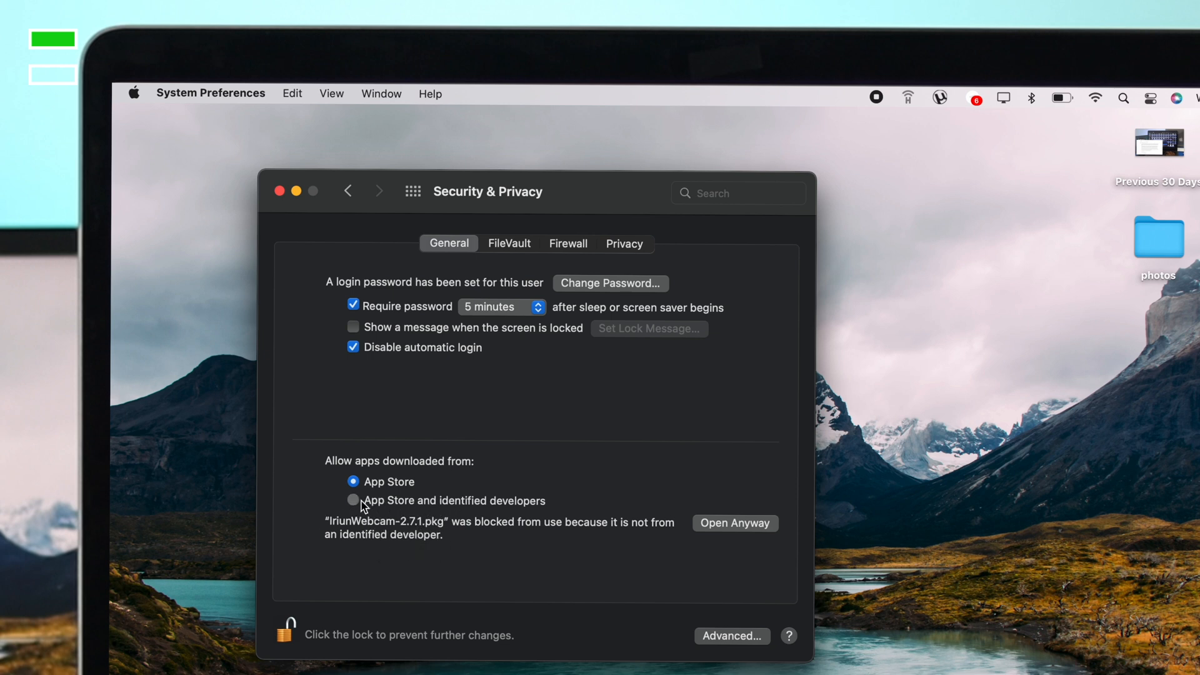
left_click(352, 501)
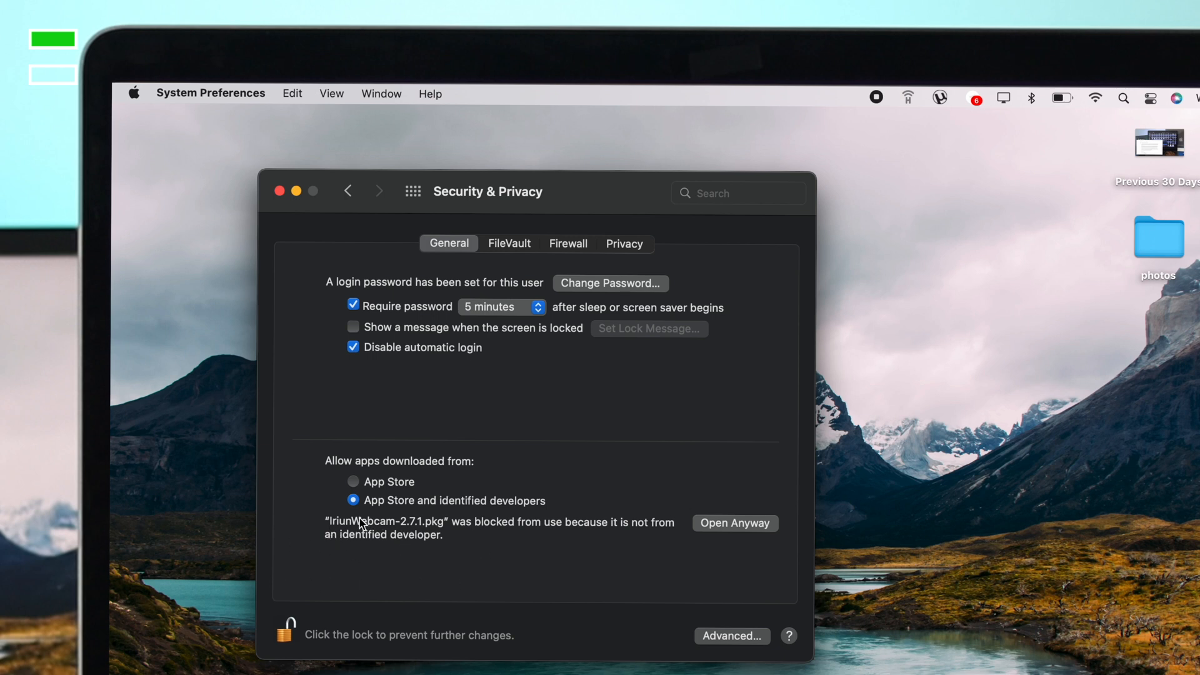
mouse_move(758, 533)
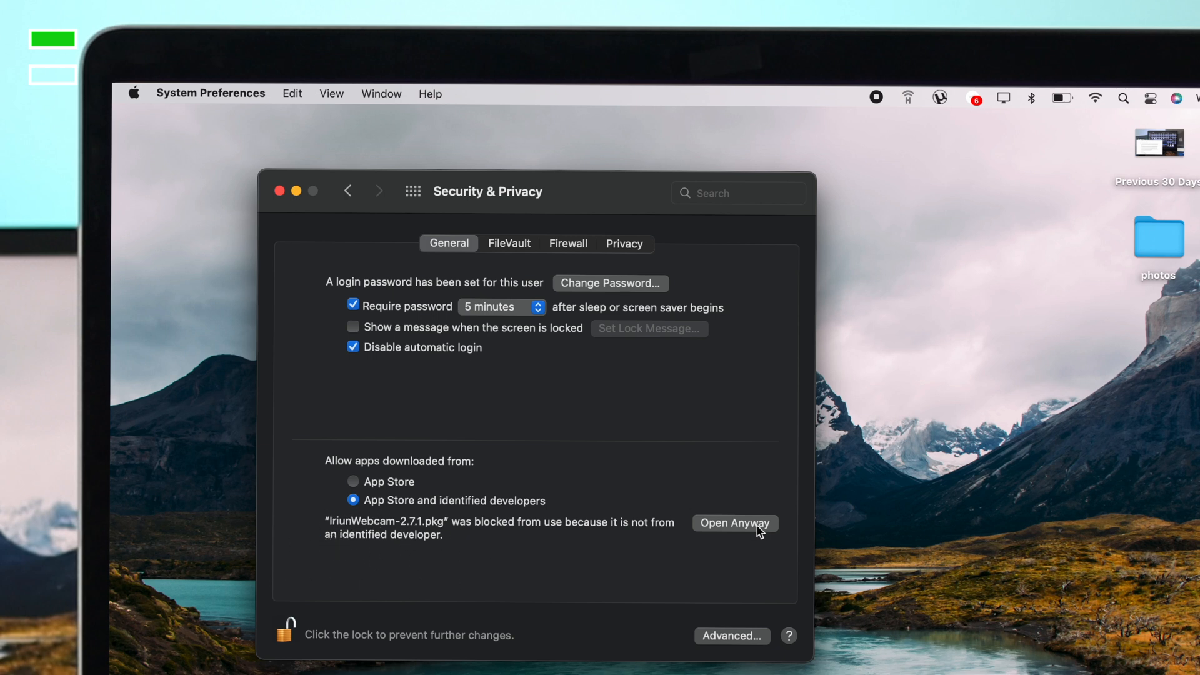
left_click(734, 523)
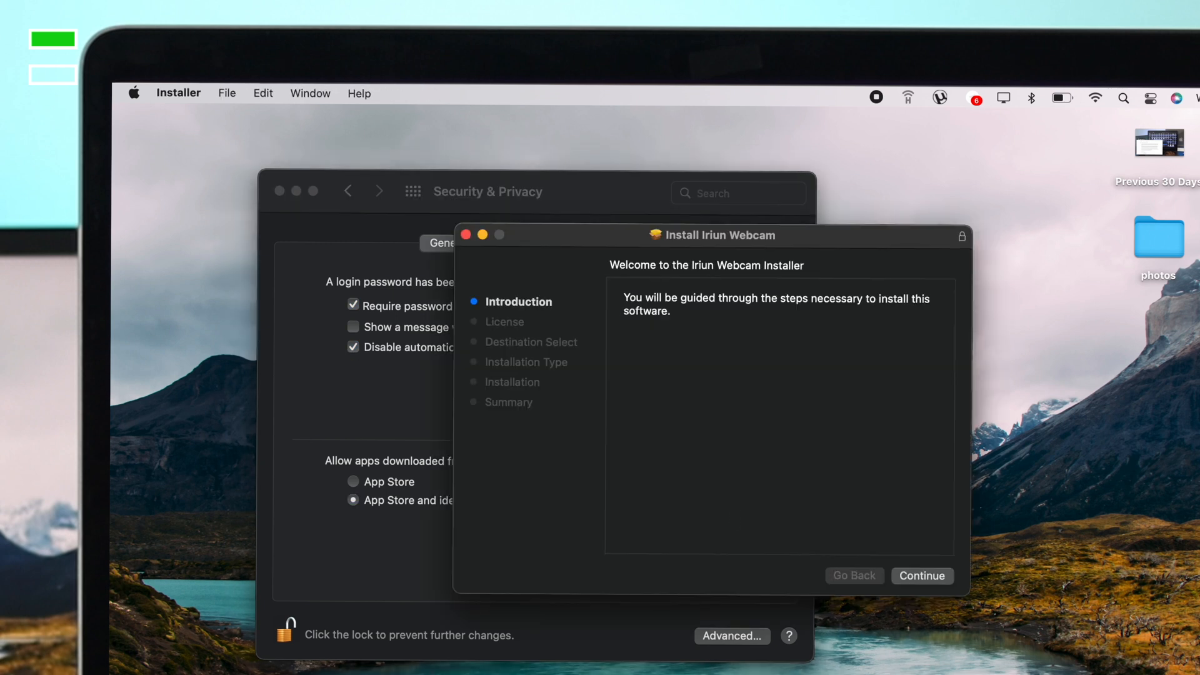
mouse_move(976, 573)
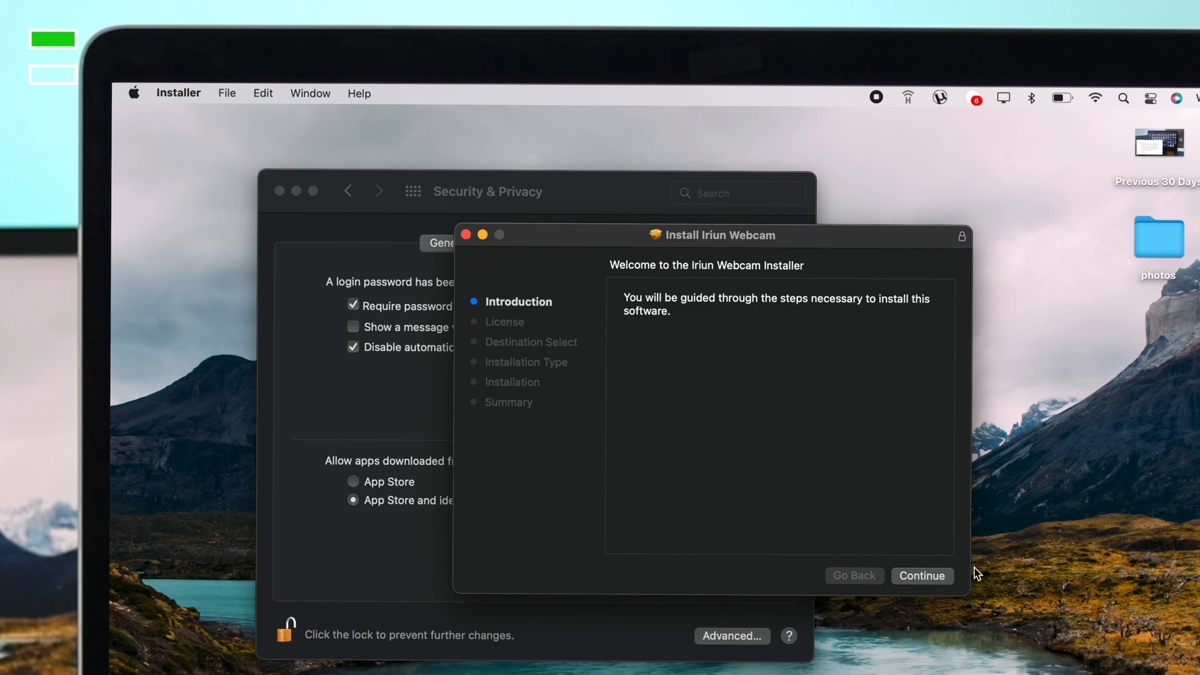
Accept the license and install Iriun Webcam on Macintosh HD, authorising with the admin password.
left_click(921, 575)
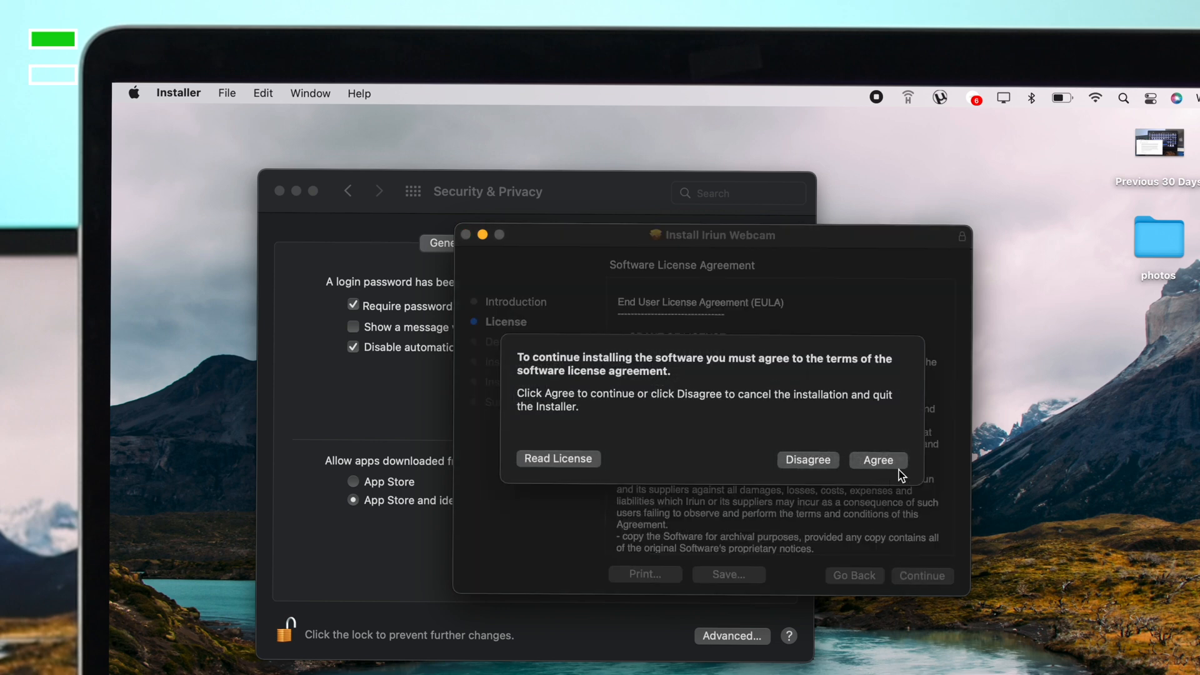
left_click(877, 461)
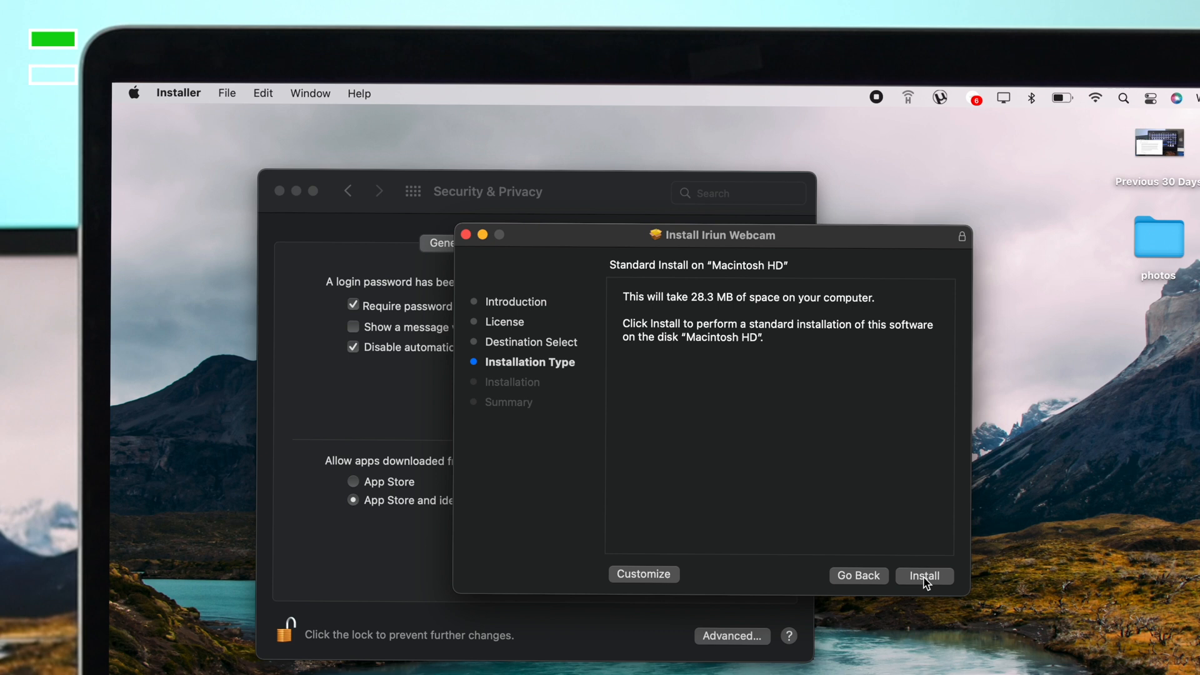
left_click(923, 576)
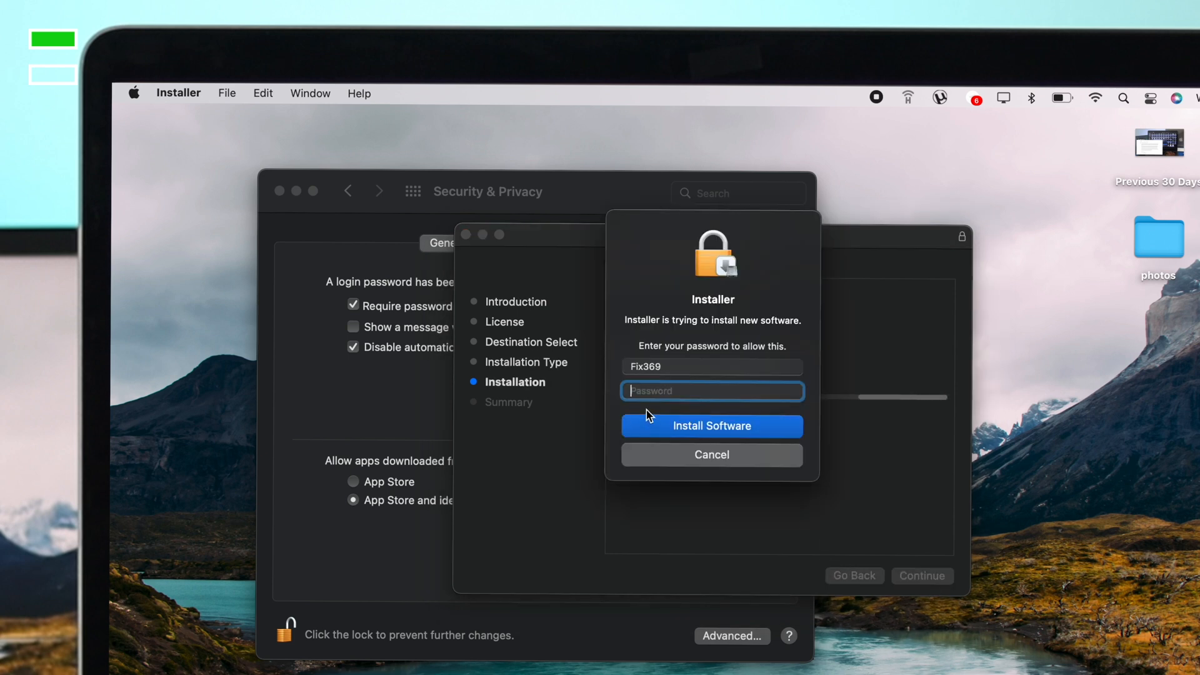
type("••••")
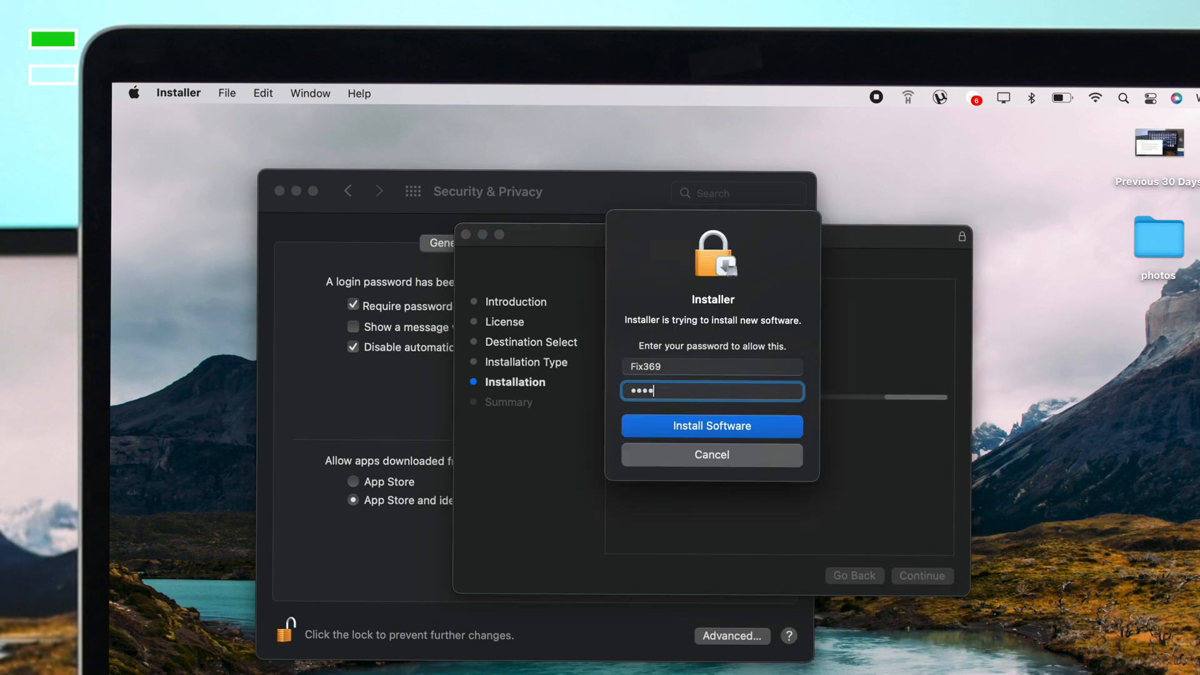
left_click(712, 426)
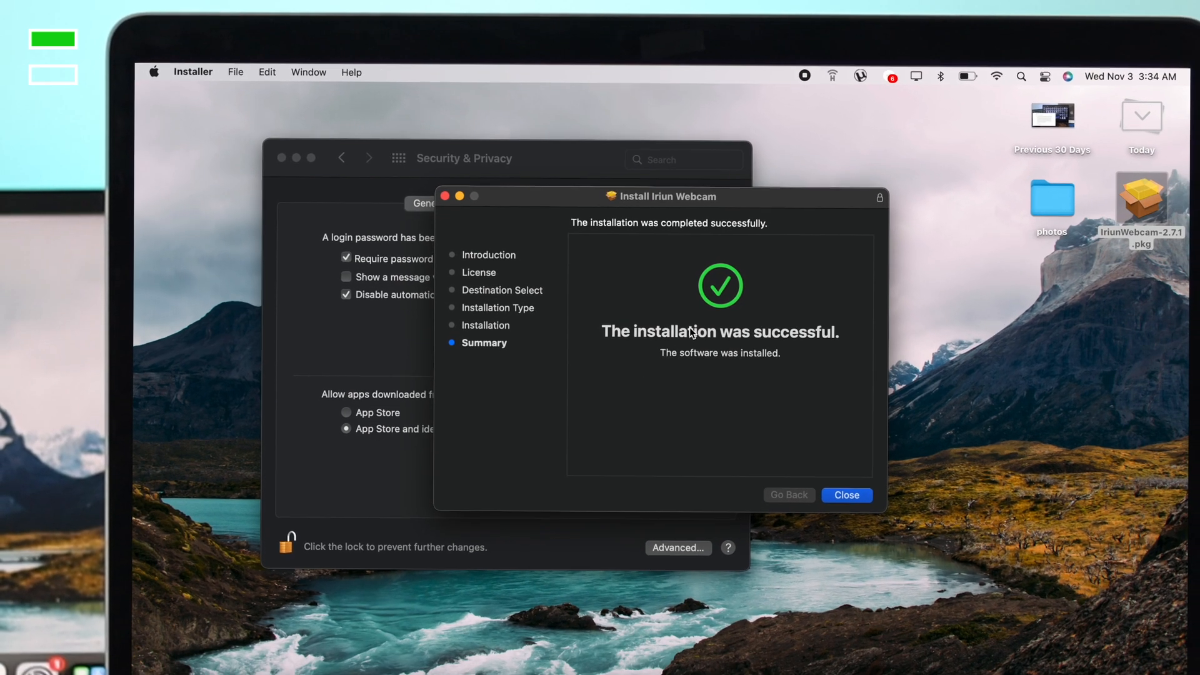
Close the finished Installer, lock Security & Privacy, and close System Preferences.
left_click(845, 494)
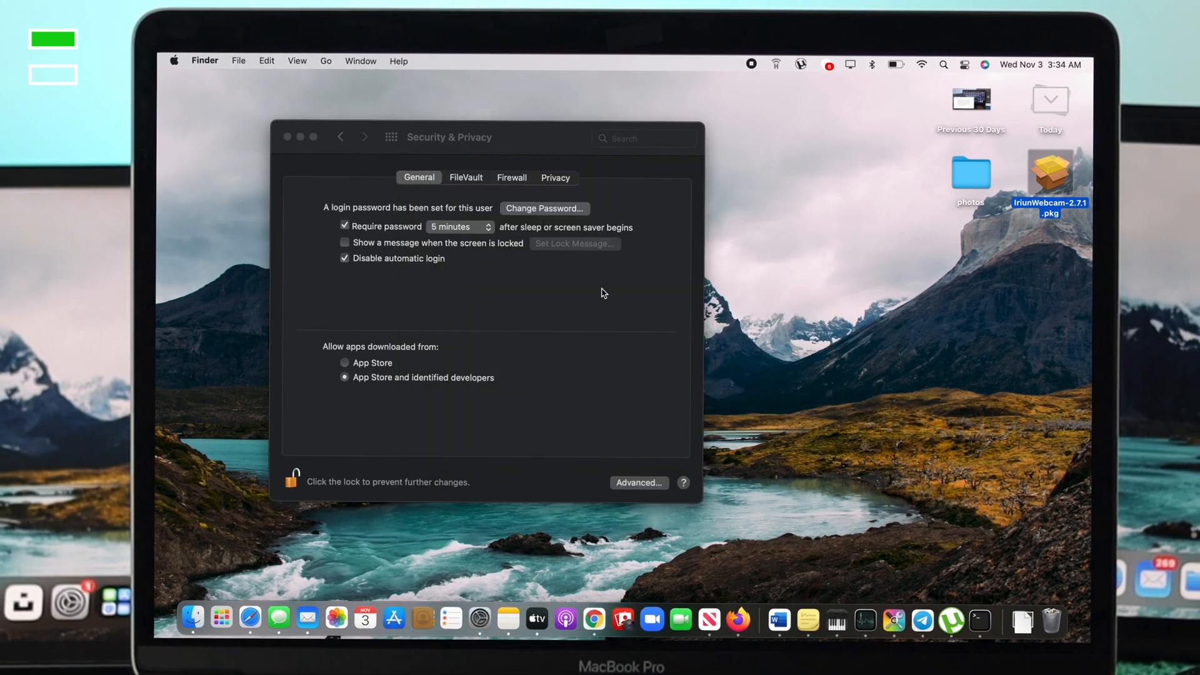
left_click(293, 478)
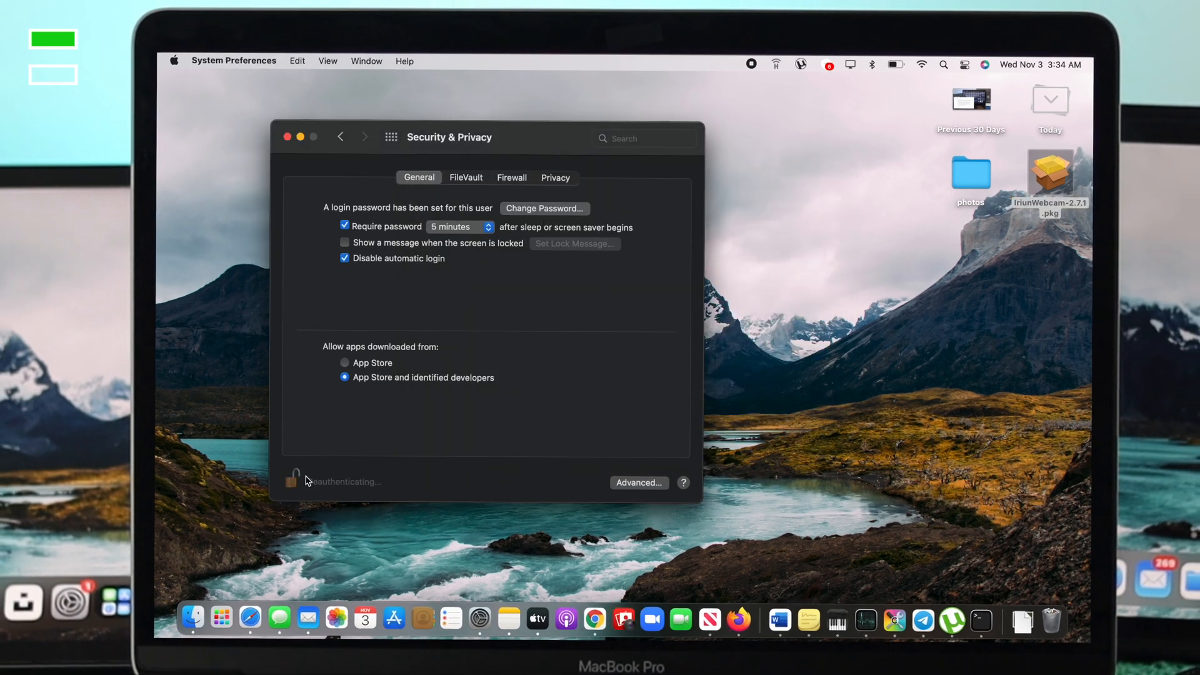
left_click(293, 477)
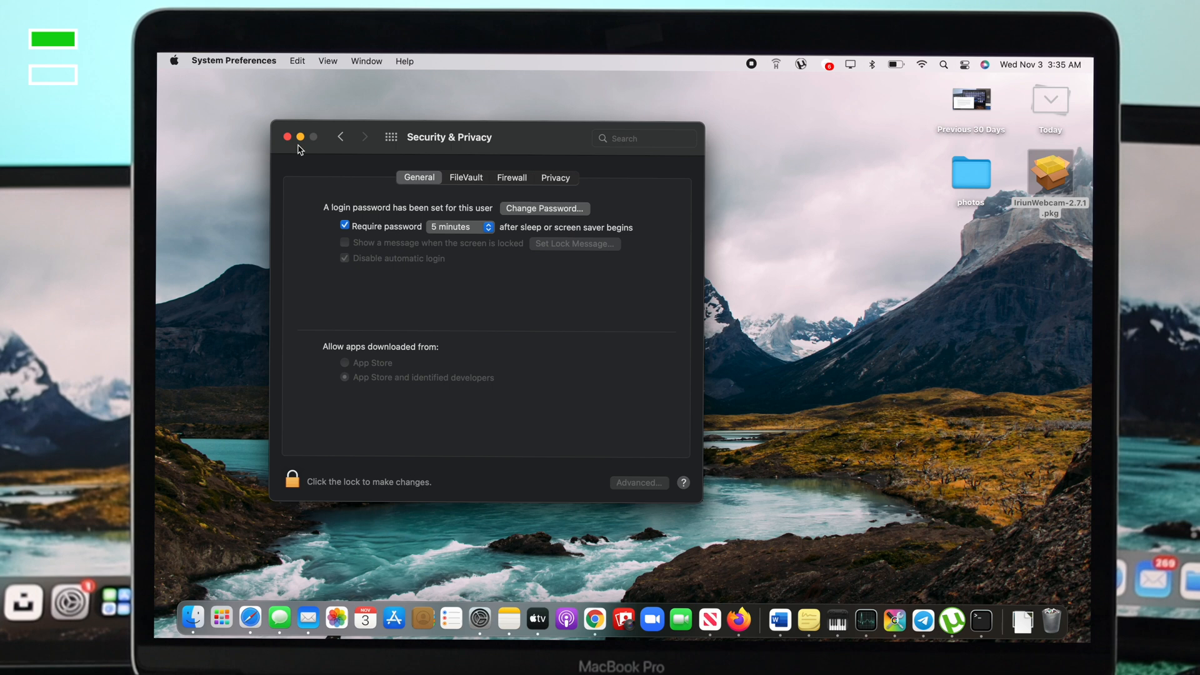
left_click(287, 137)
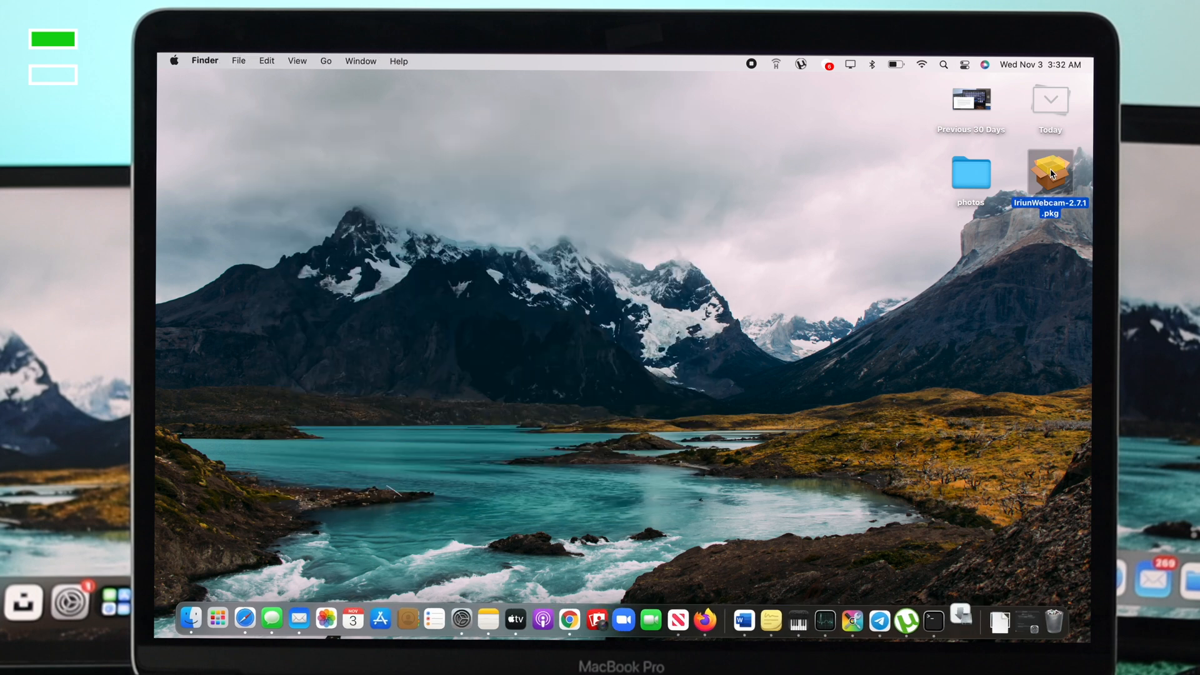
double_click(1050, 172)
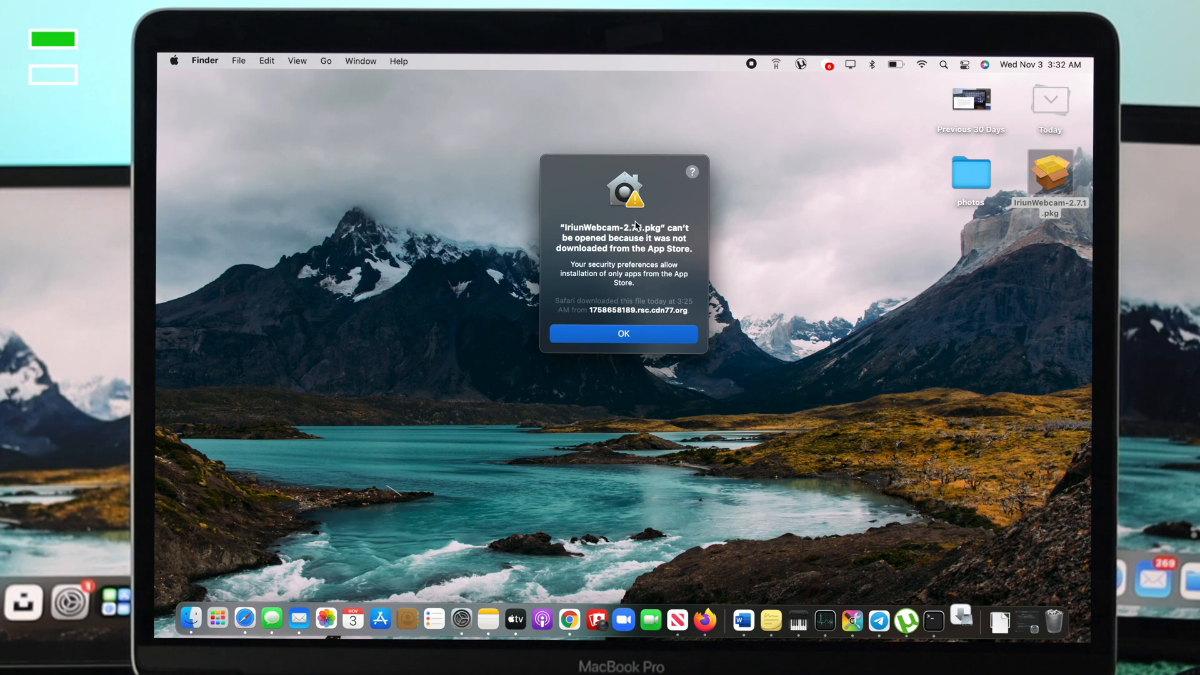
left_click(623, 333)
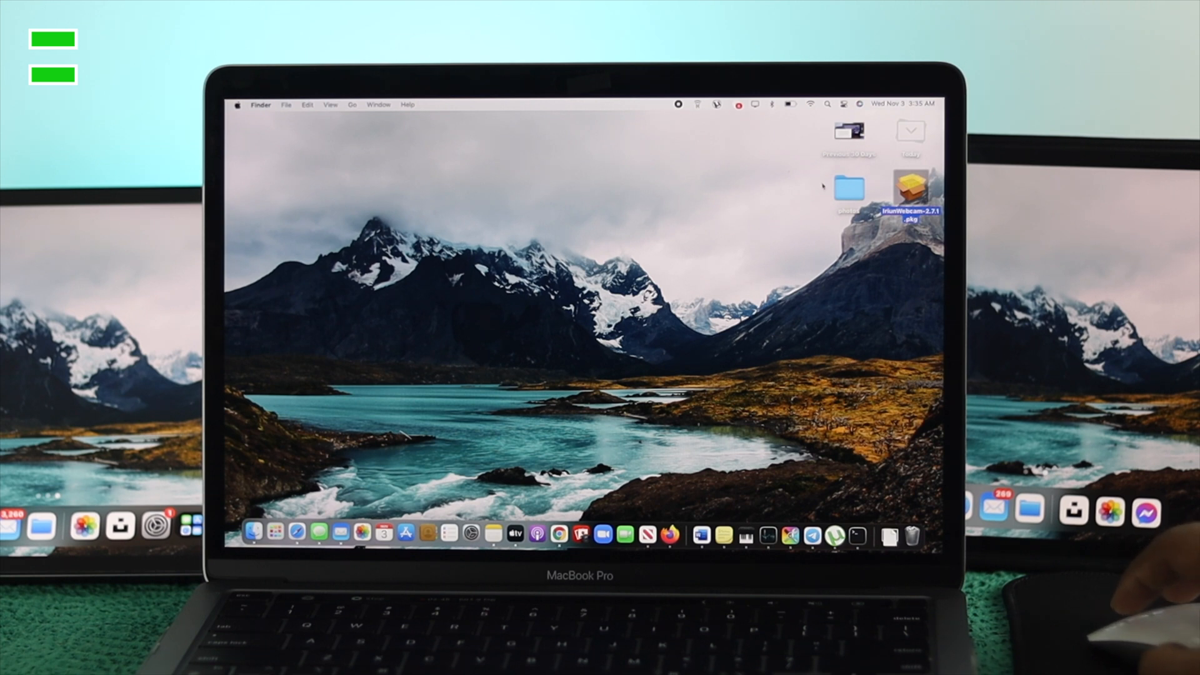
mouse_move(890, 270)
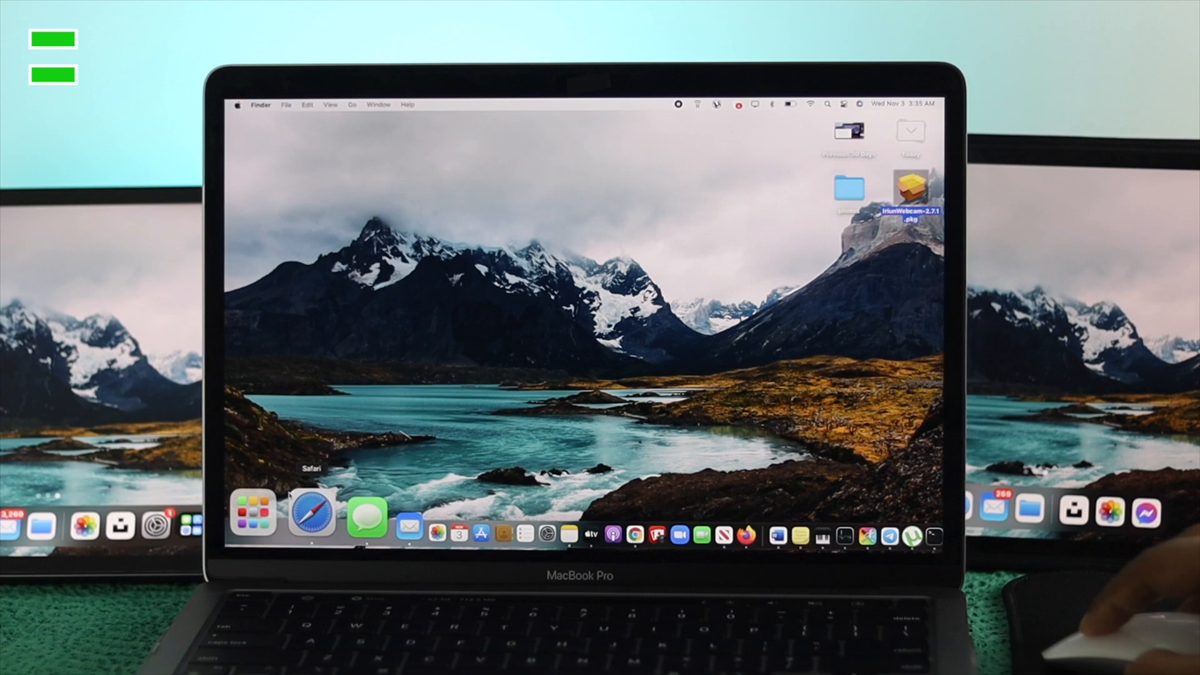
Reopen the Iriun Webcam package, accept its license, and start the installation.
left_click(310, 515)
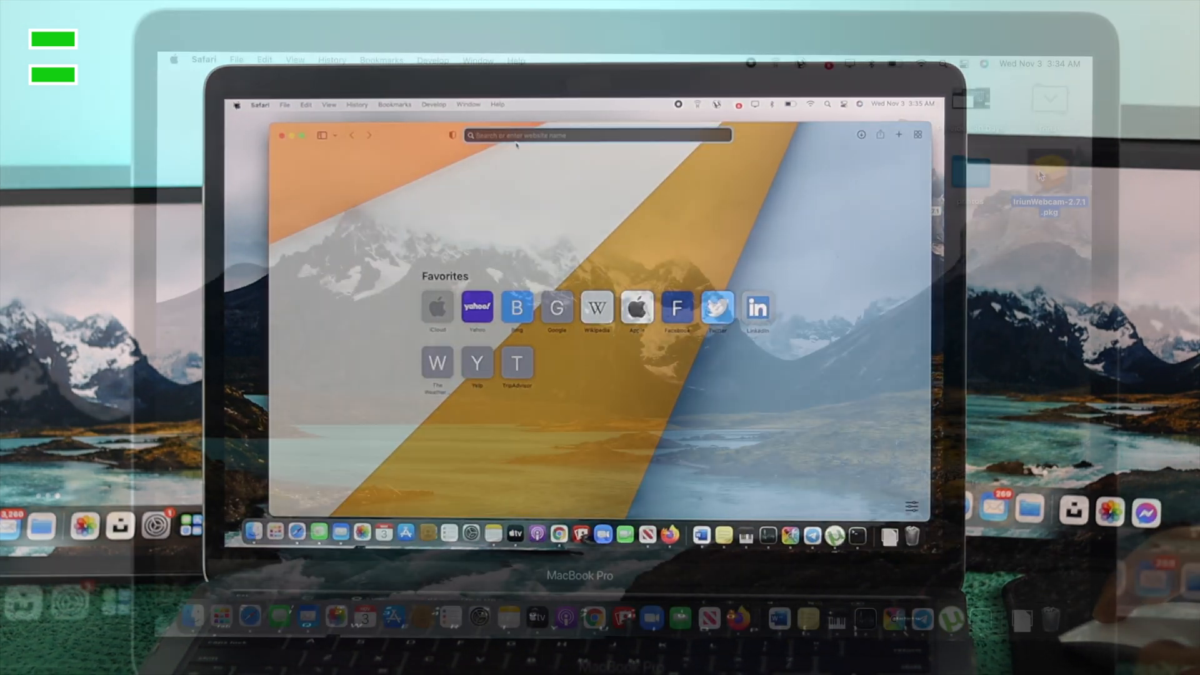
double_click(1049, 167)
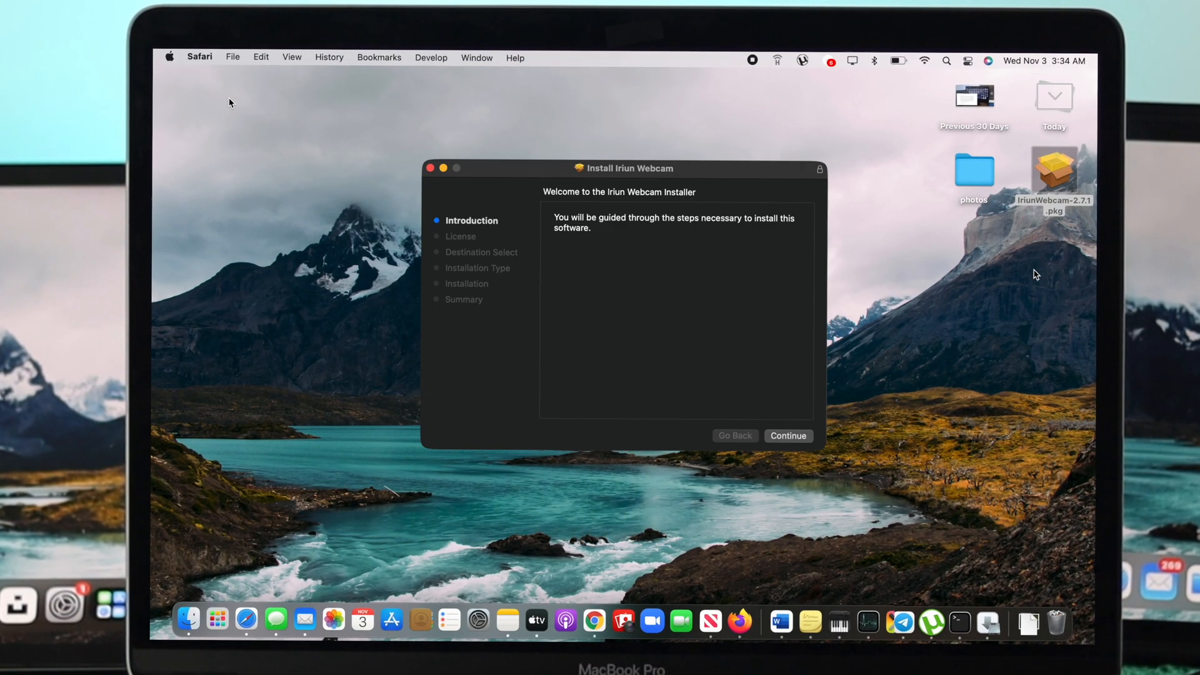
left_click(787, 436)
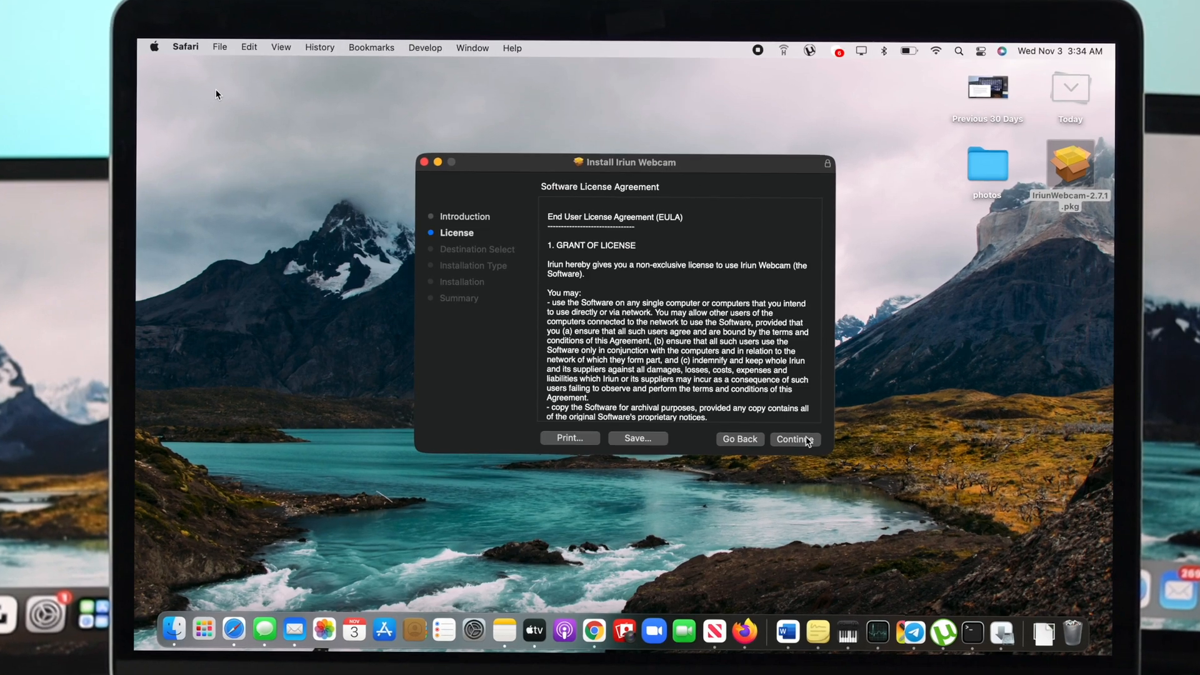
left_click(795, 440)
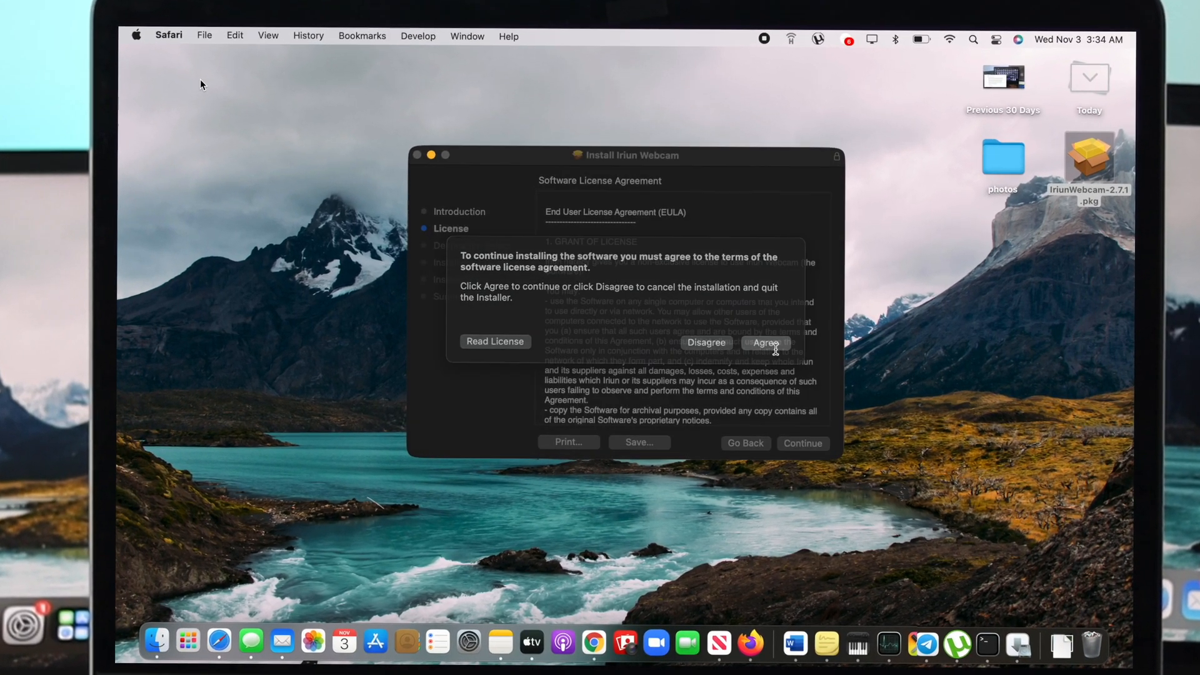
left_click(765, 342)
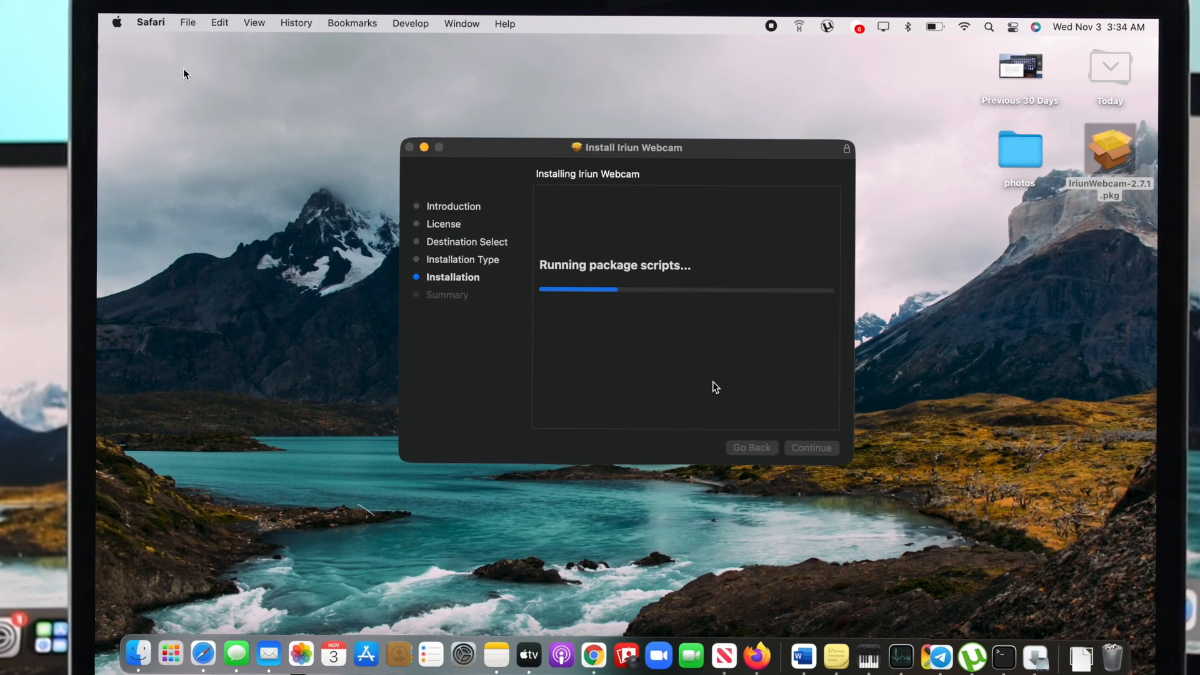